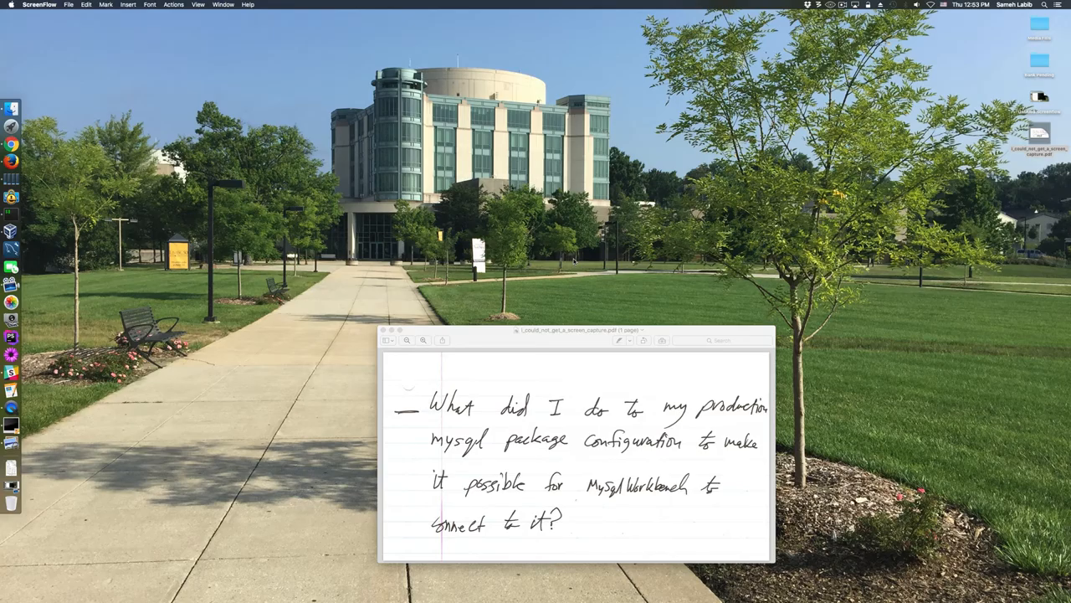
mouse_move(659, 425)
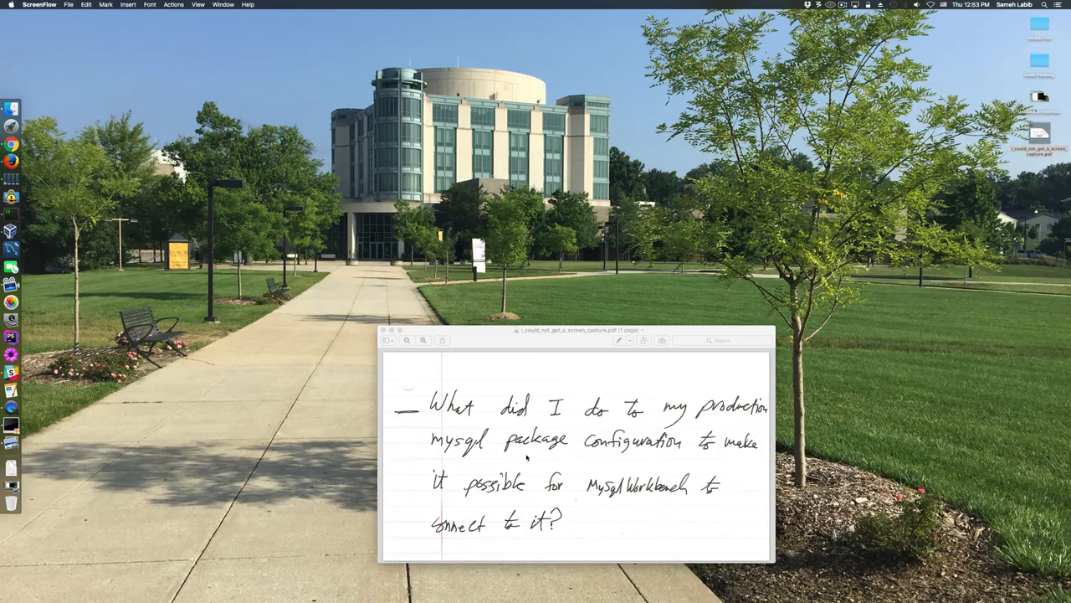
mouse_move(588, 472)
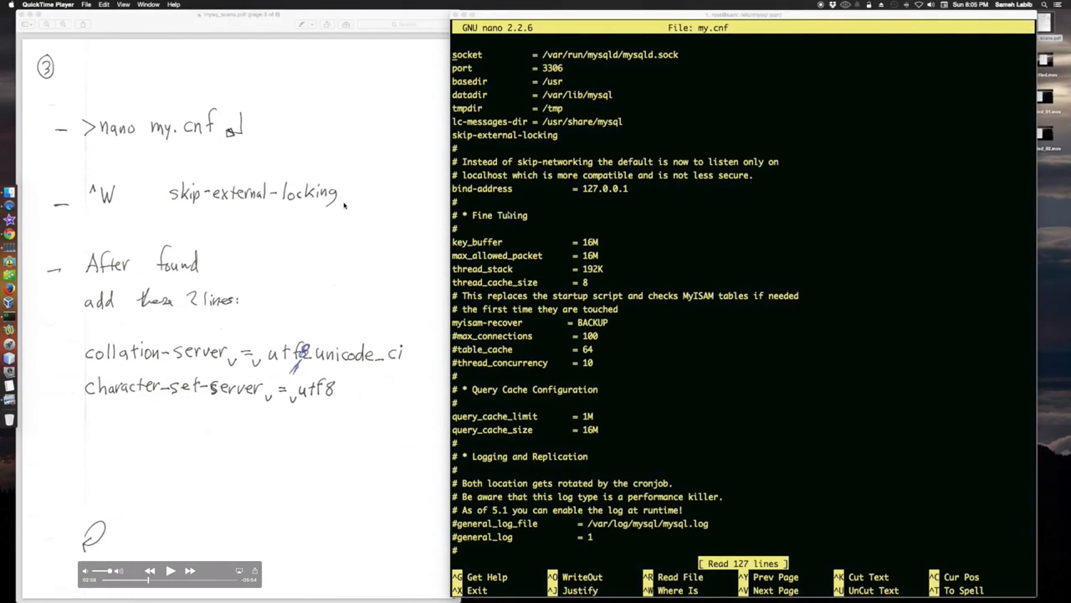
mouse_move(567, 170)
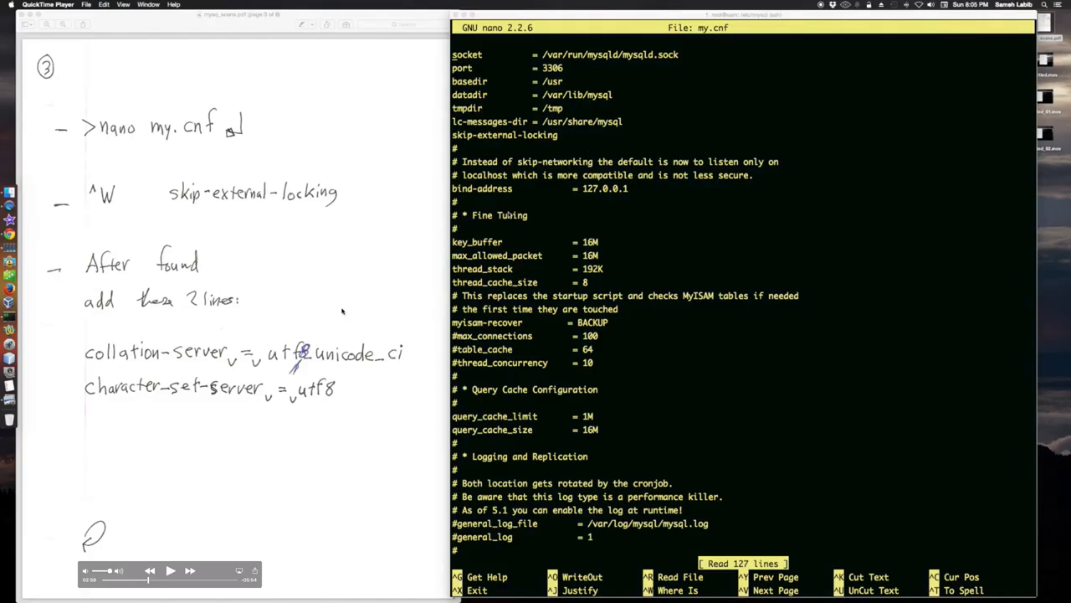
mouse_move(87, 343)
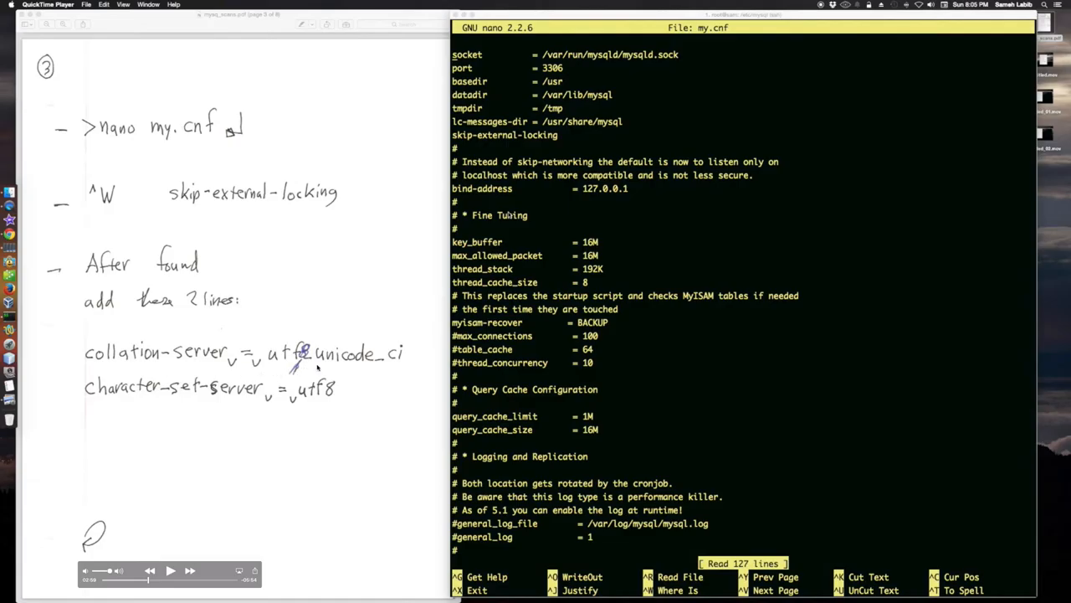
mouse_move(130, 400)
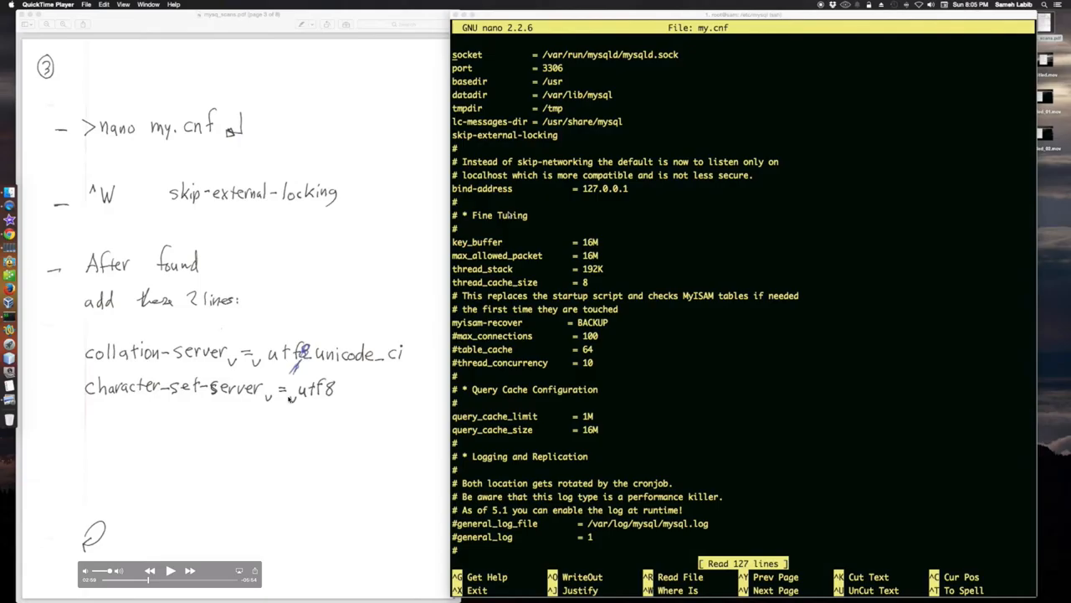
mouse_move(441, 305)
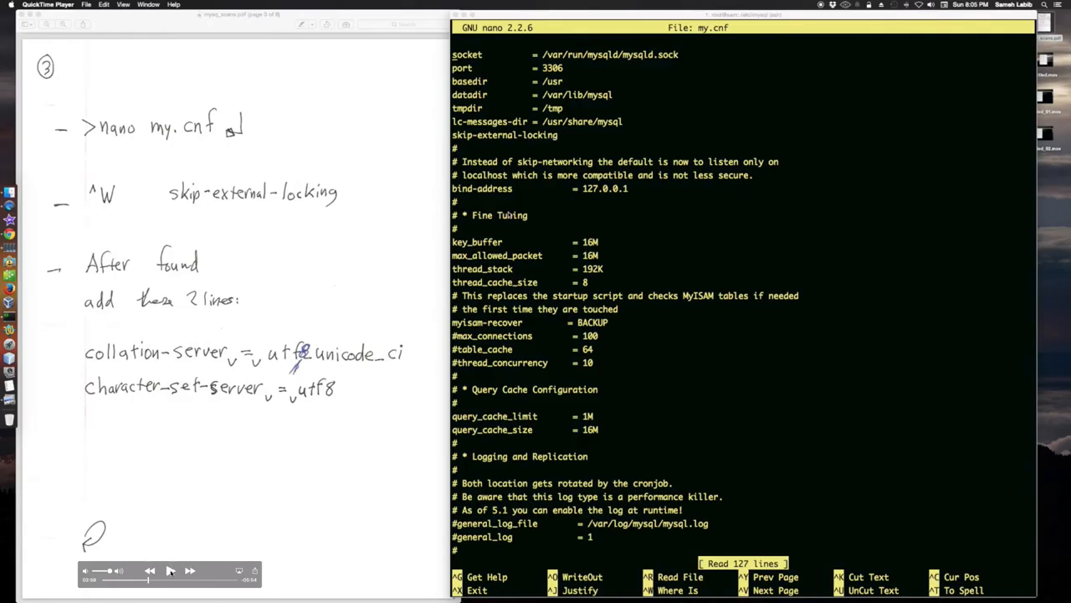
Step: Add collation-server = utf8_unicode_ci and character-set-server = utf8 below skip-external-locking, then save
click(169, 569)
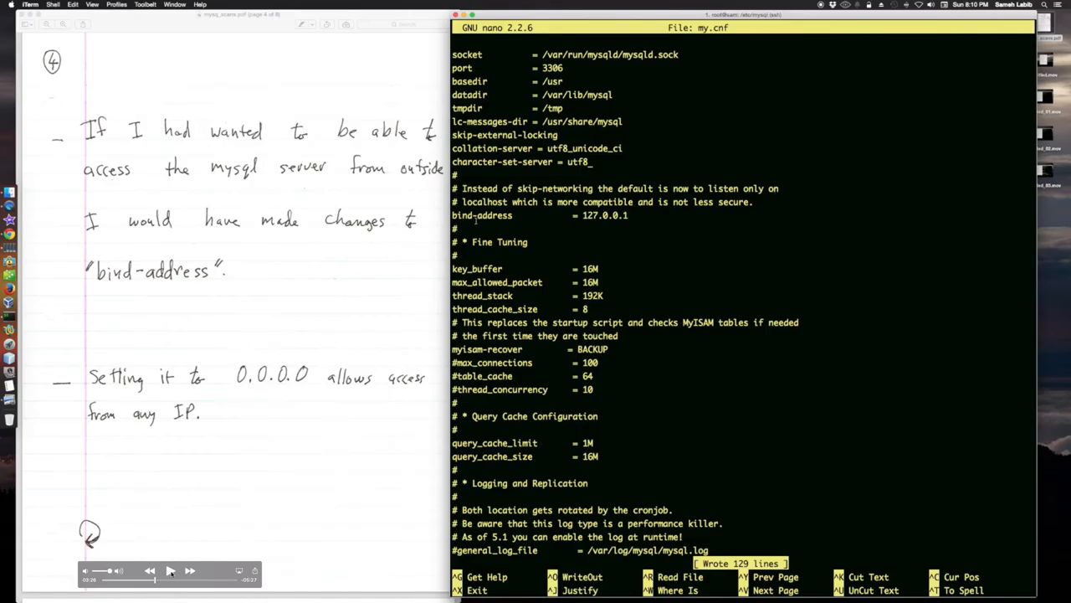
click(169, 570)
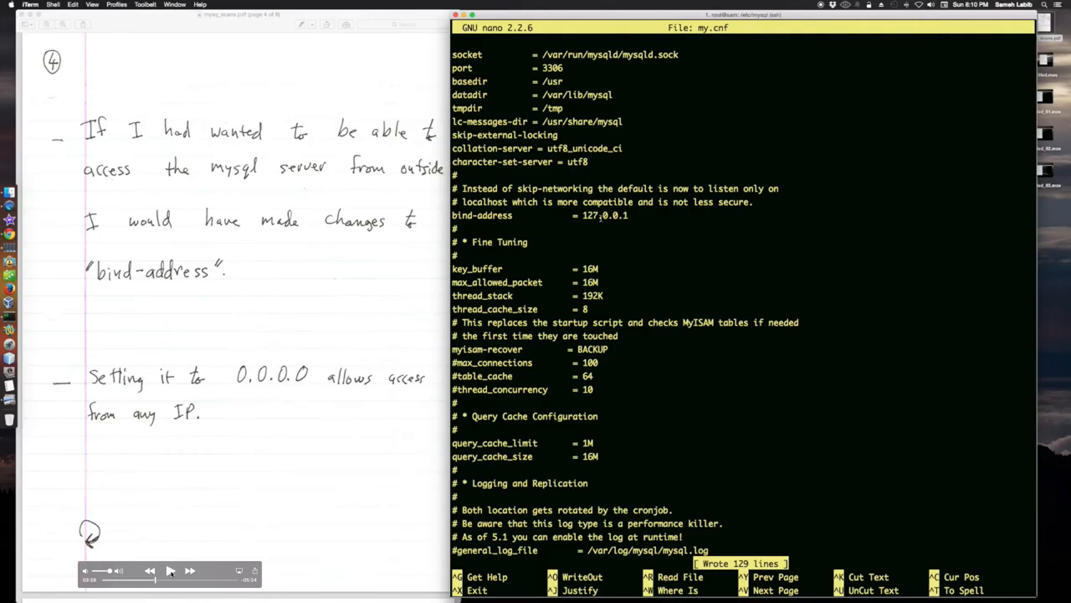
click(170, 570)
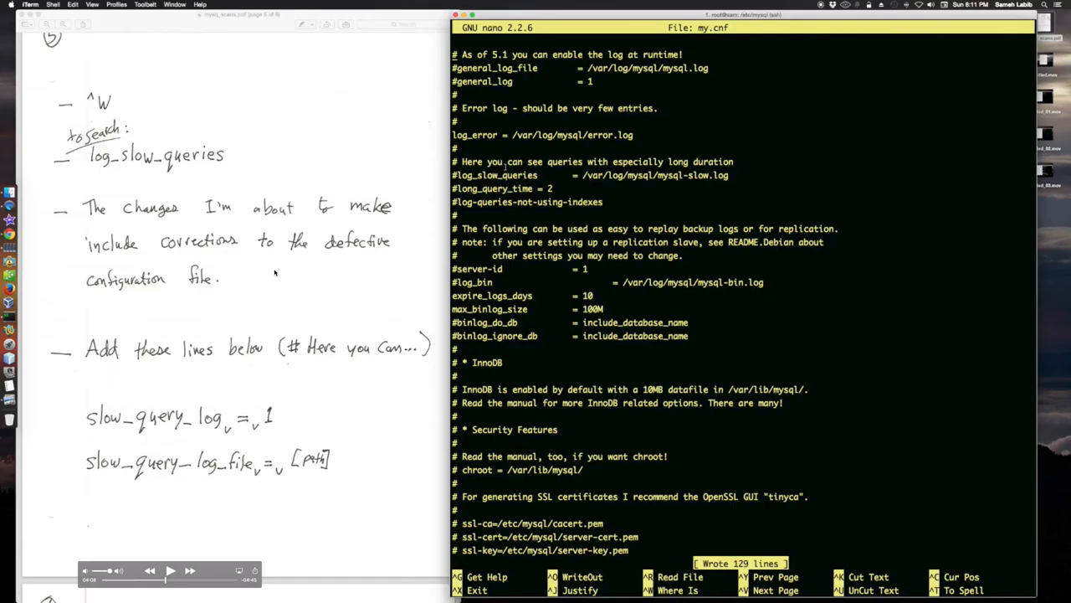
mouse_move(175, 167)
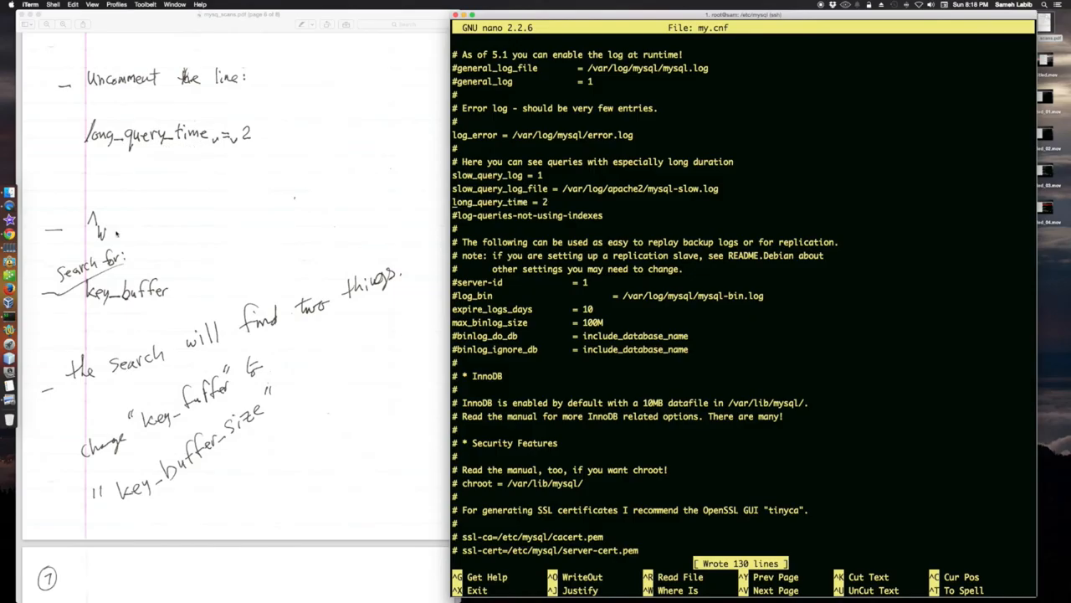
Step: Append _size to both key_buffer entries, in the isamchk section and the Fine Tuning block
scroll(down, 3)
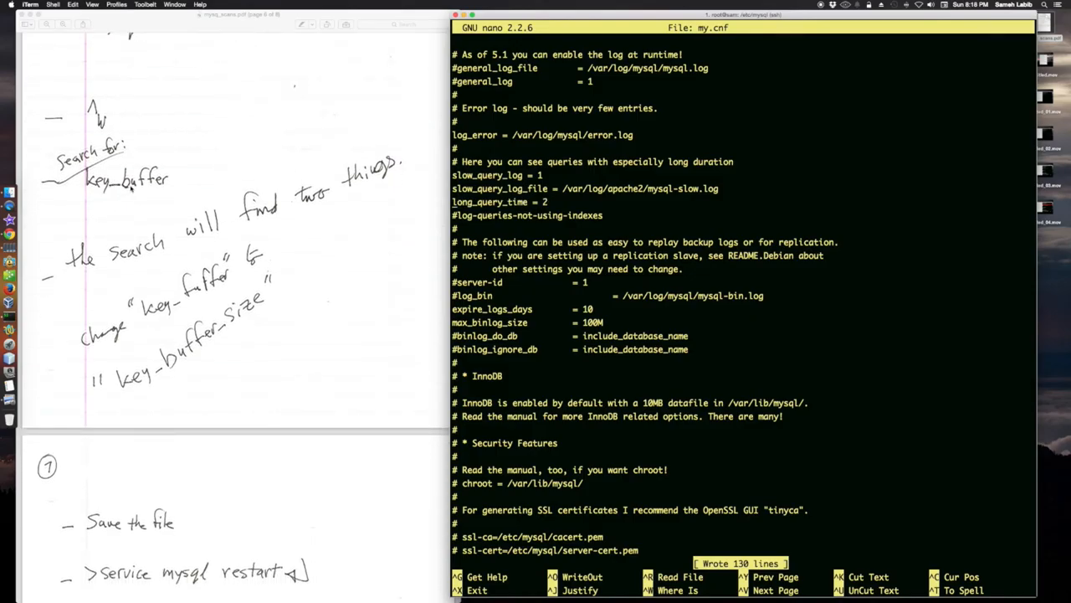
scroll(down, 3)
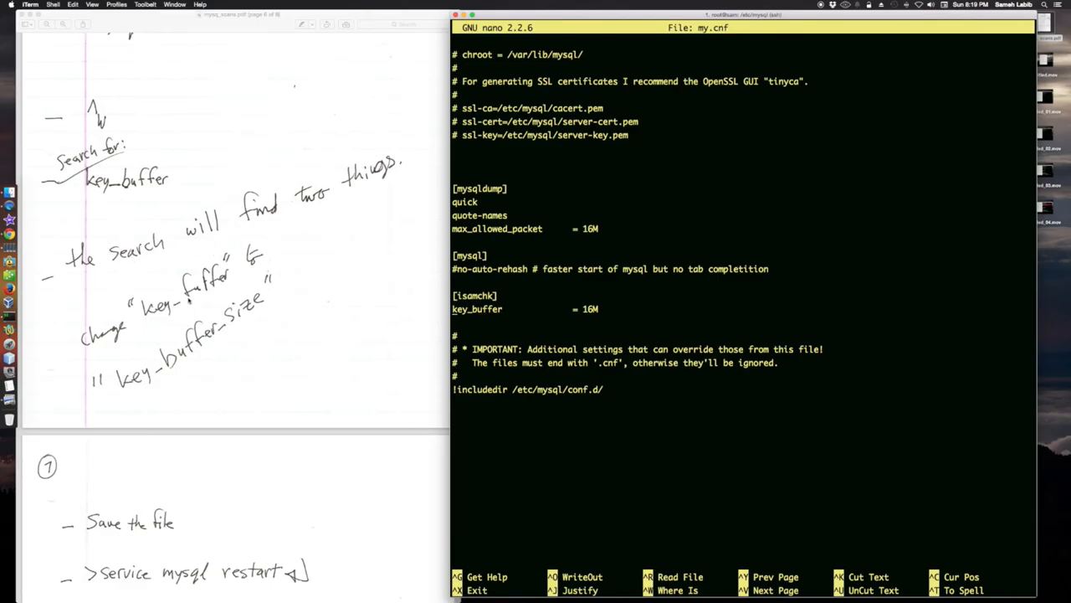
mouse_move(277, 335)
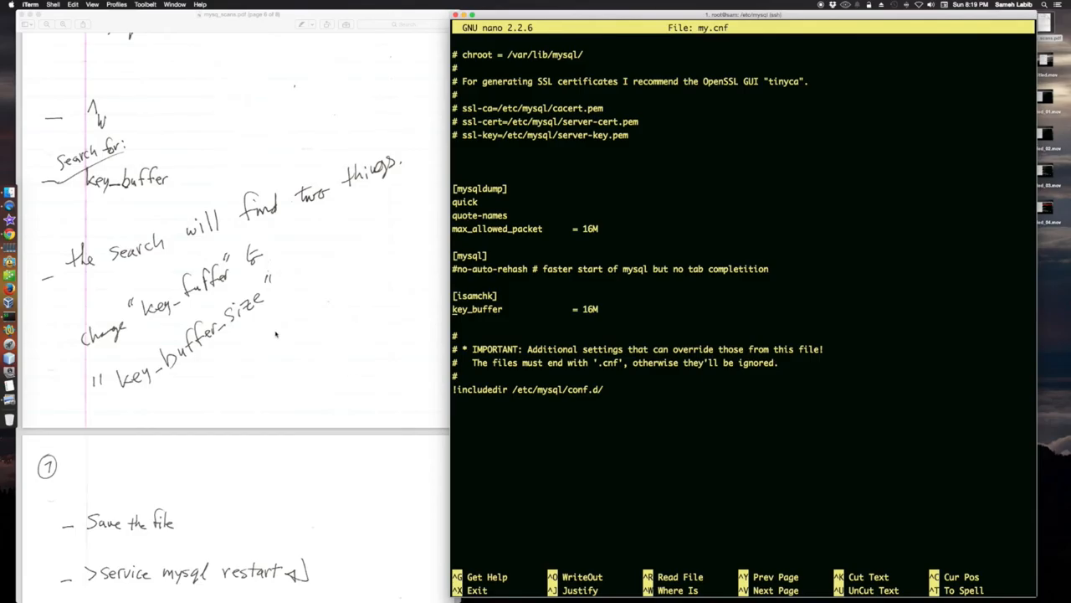
text(_)
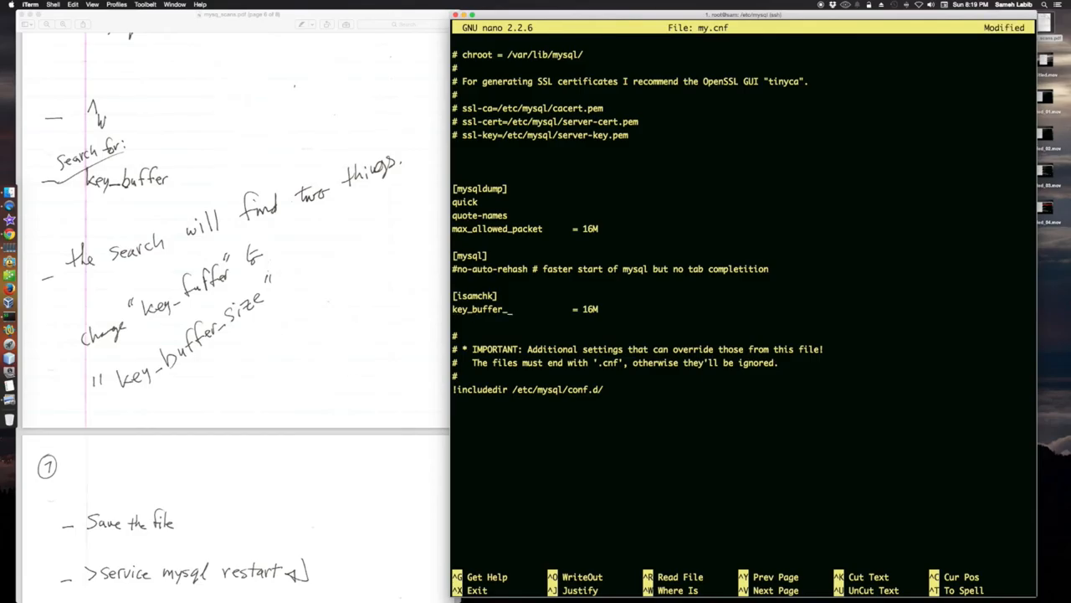
text(size)
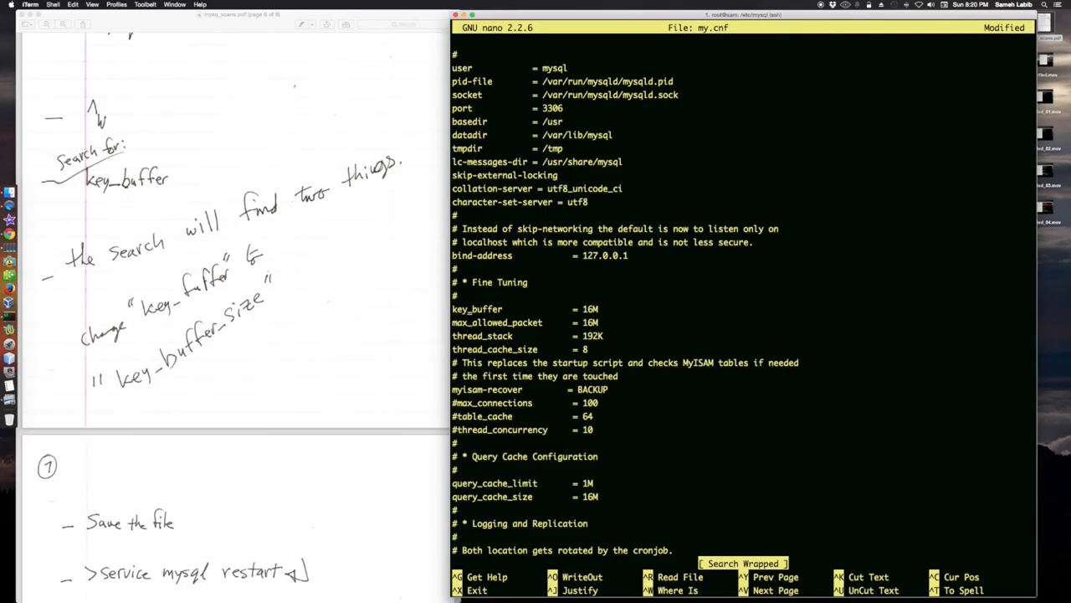
text(_size)
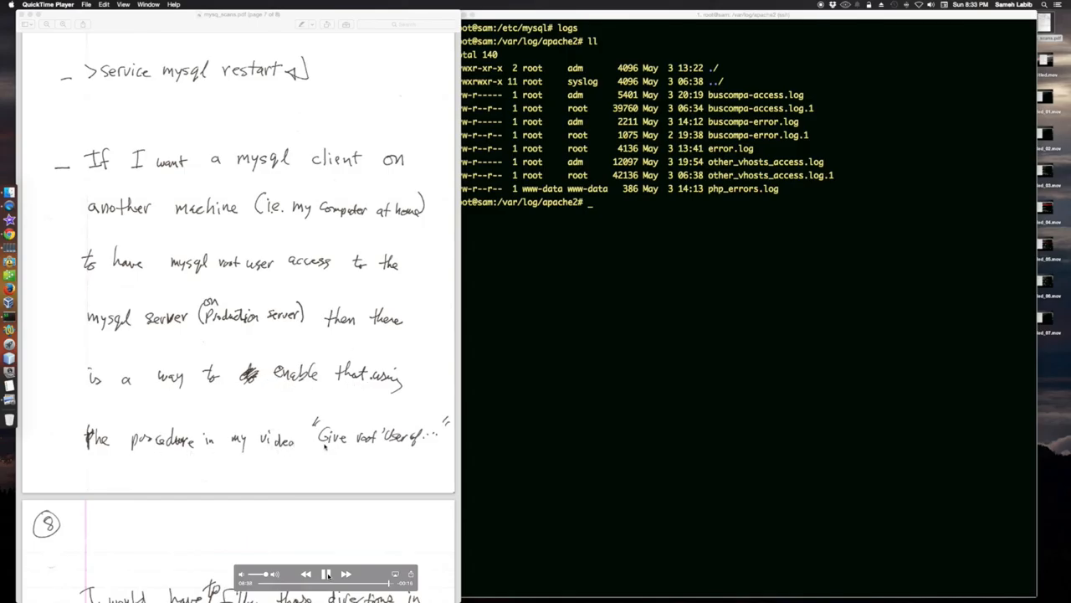
mouse_move(436, 448)
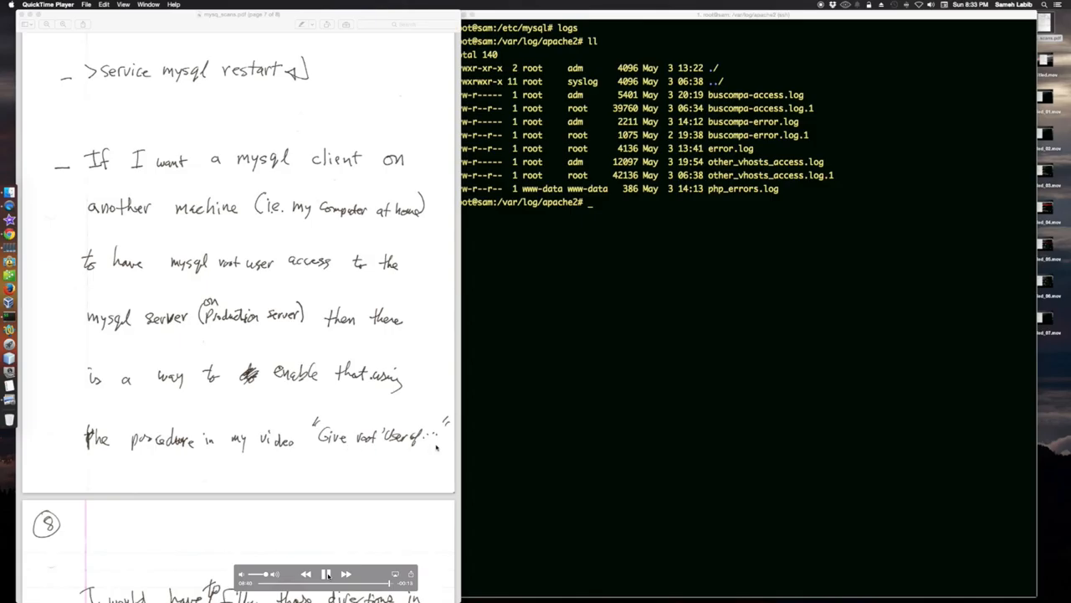
Step: Play the notes video to page 8, which says to also change bind_address in my.cnf
scroll(down, 3)
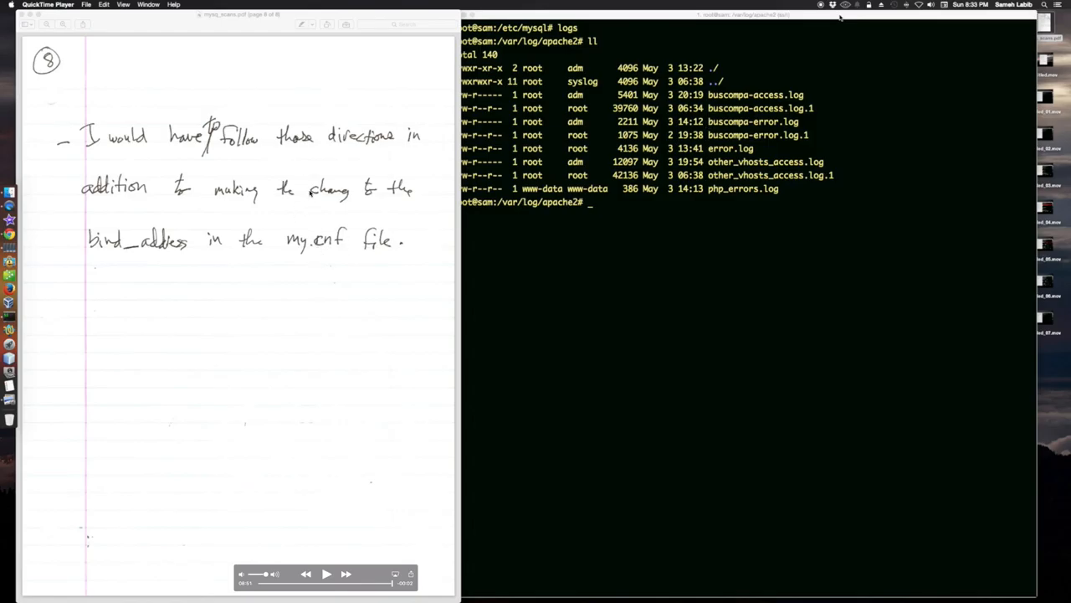
mouse_move(385, 249)
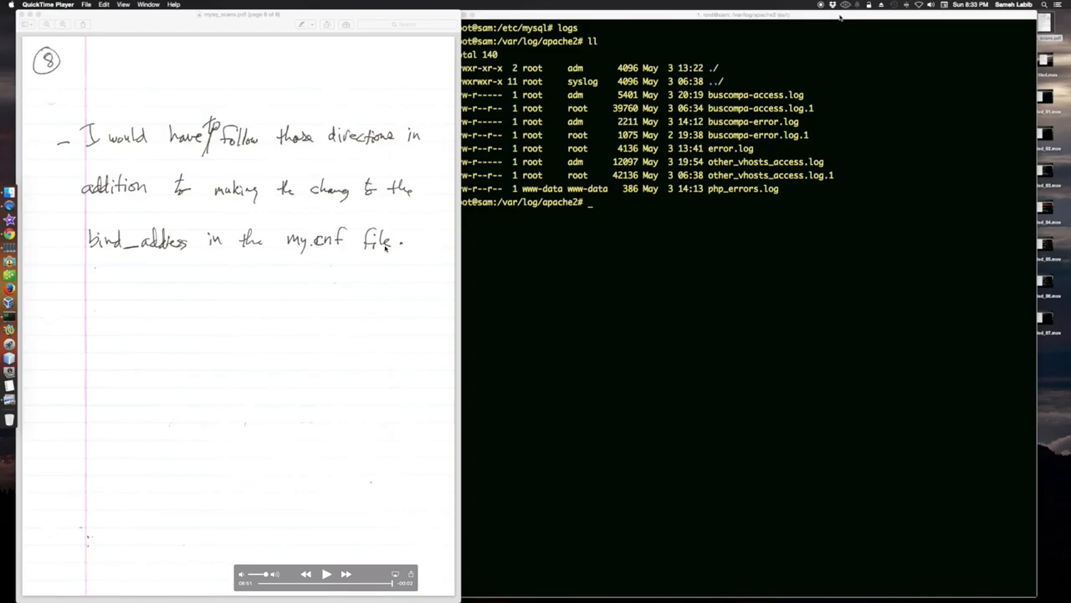
mouse_move(327, 232)
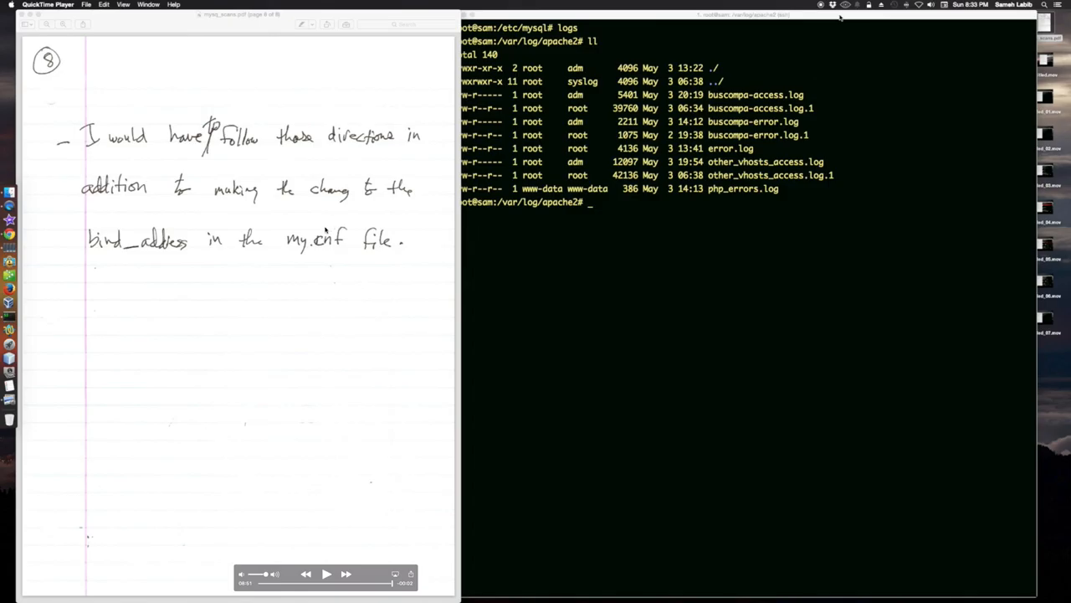